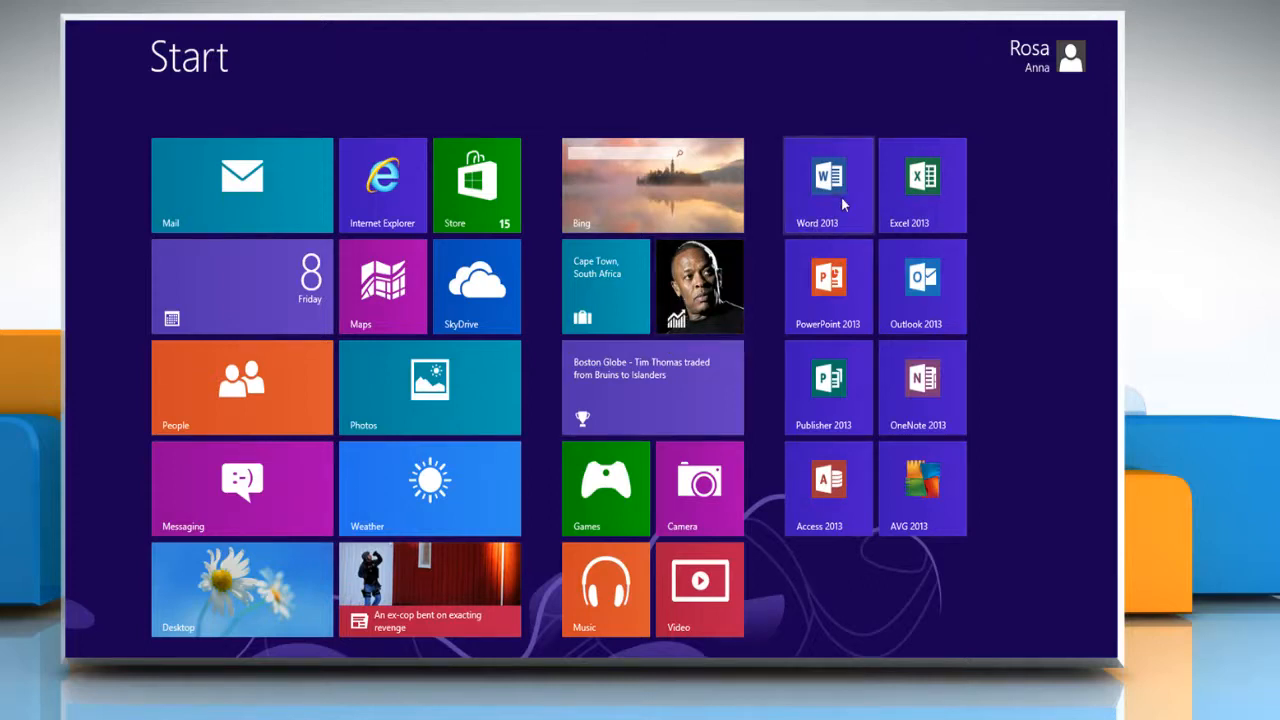
Launch Word 2013 and load the recent iYogi Document for editing.
left_click(828, 184)
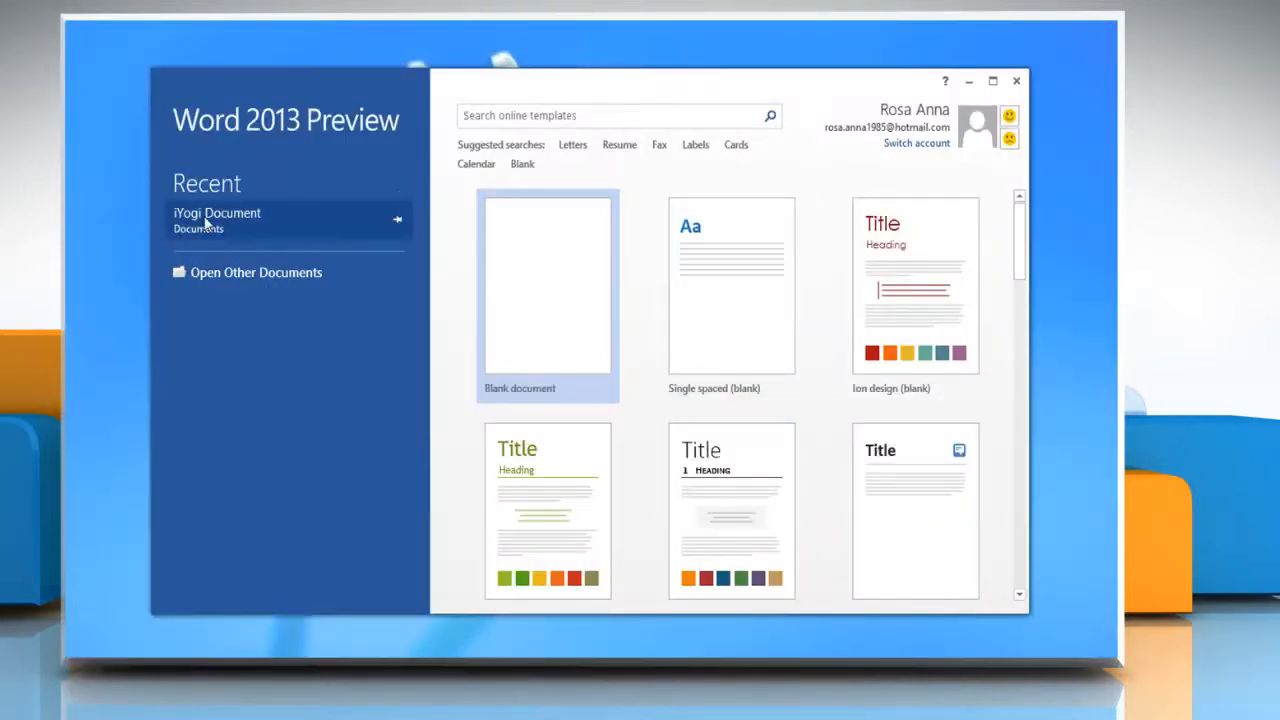
left_click(216, 212)
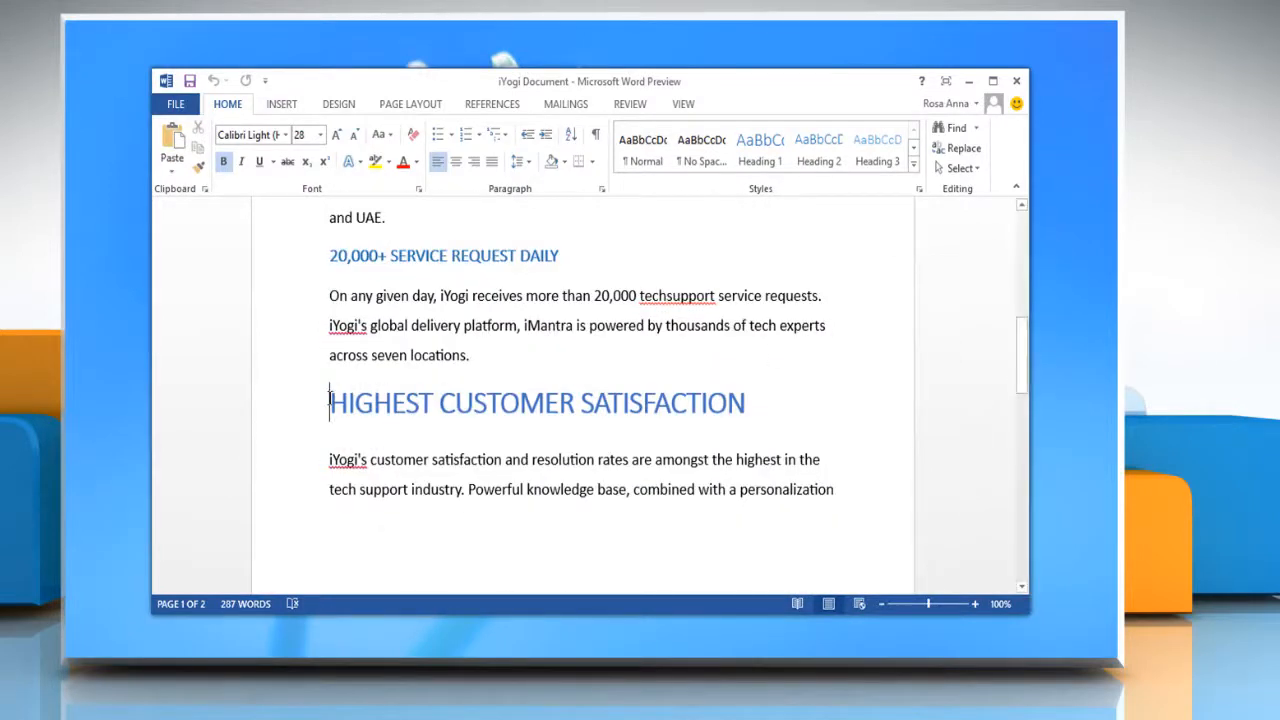
Insert a next-page section break before the HIGHEST CUSTOMER SATISFACTION heading via Page Layout.
left_click(410, 104)
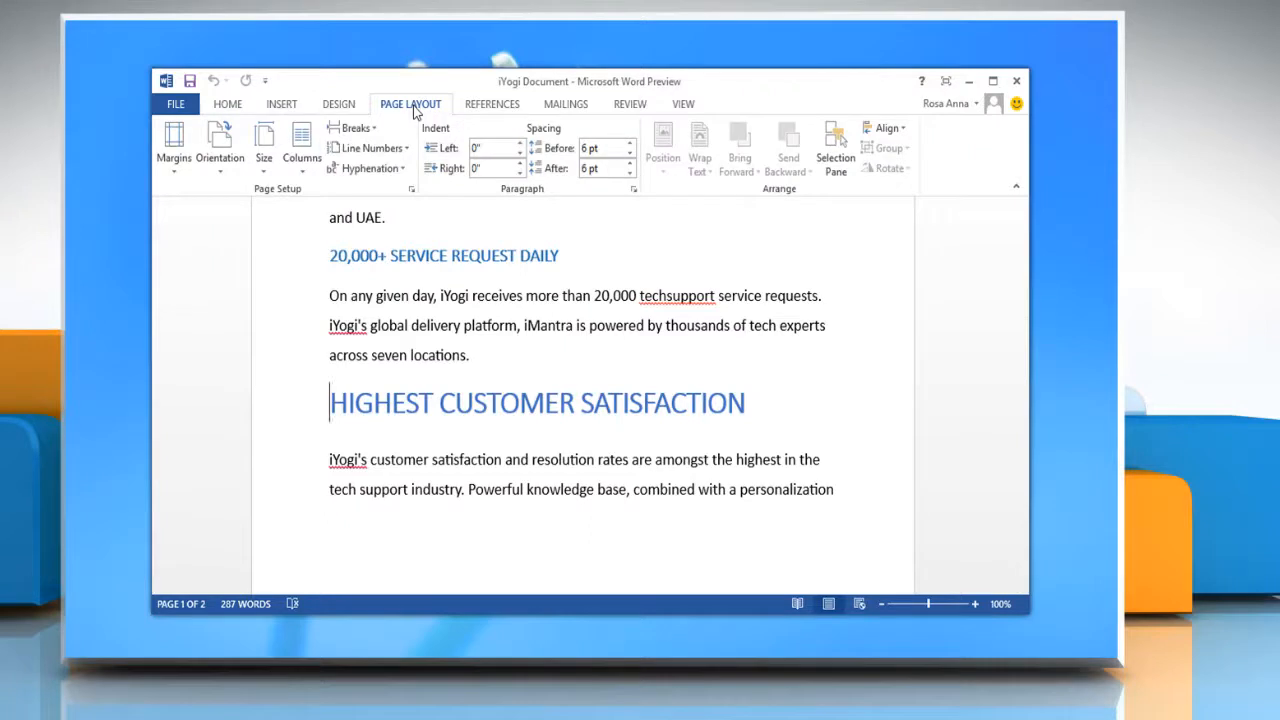
mouse_move(390, 128)
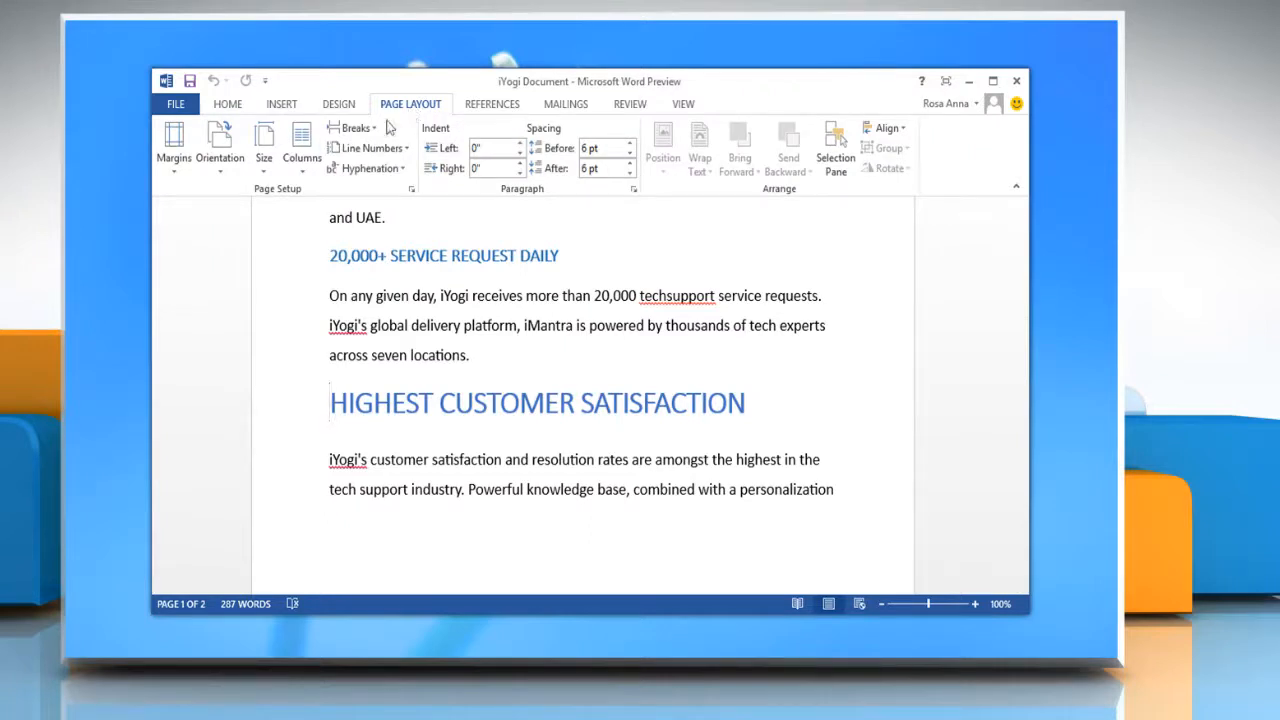
left_click(356, 128)
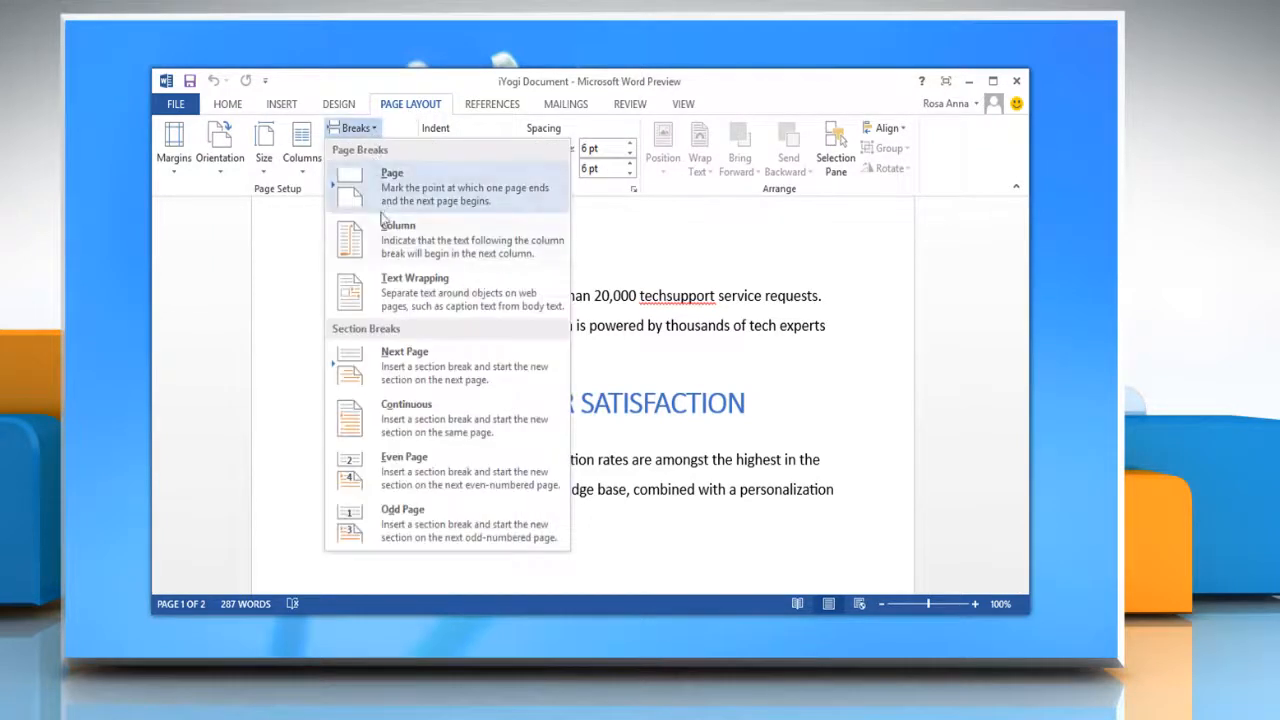
left_click(392, 184)
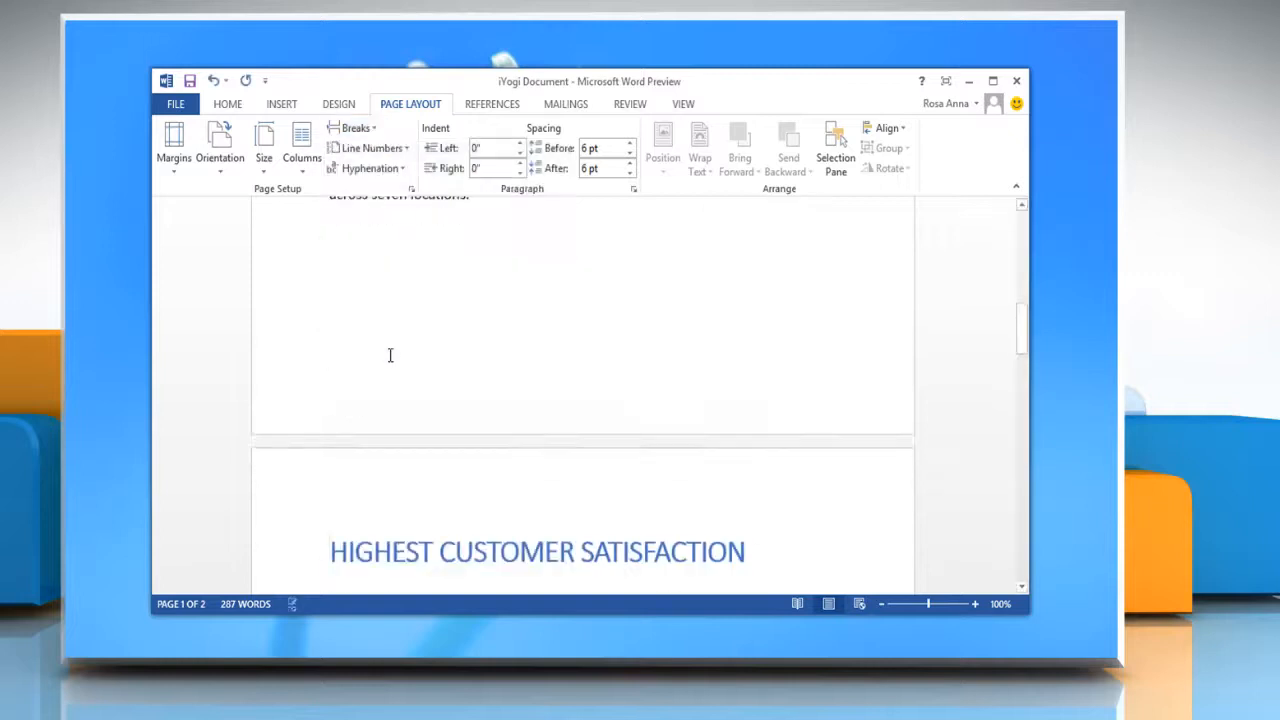
Insert a second next-page section break before the OUR SERVICES heading.
scroll("down", 3)
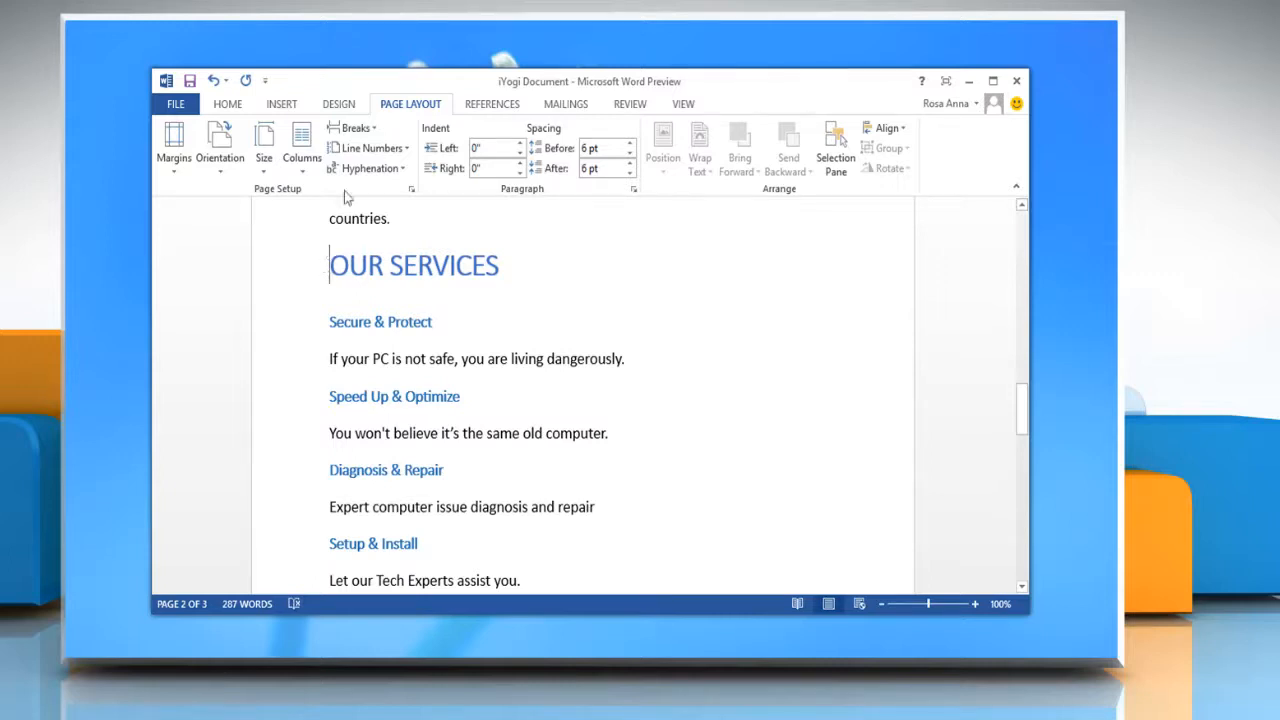
left_click(356, 128)
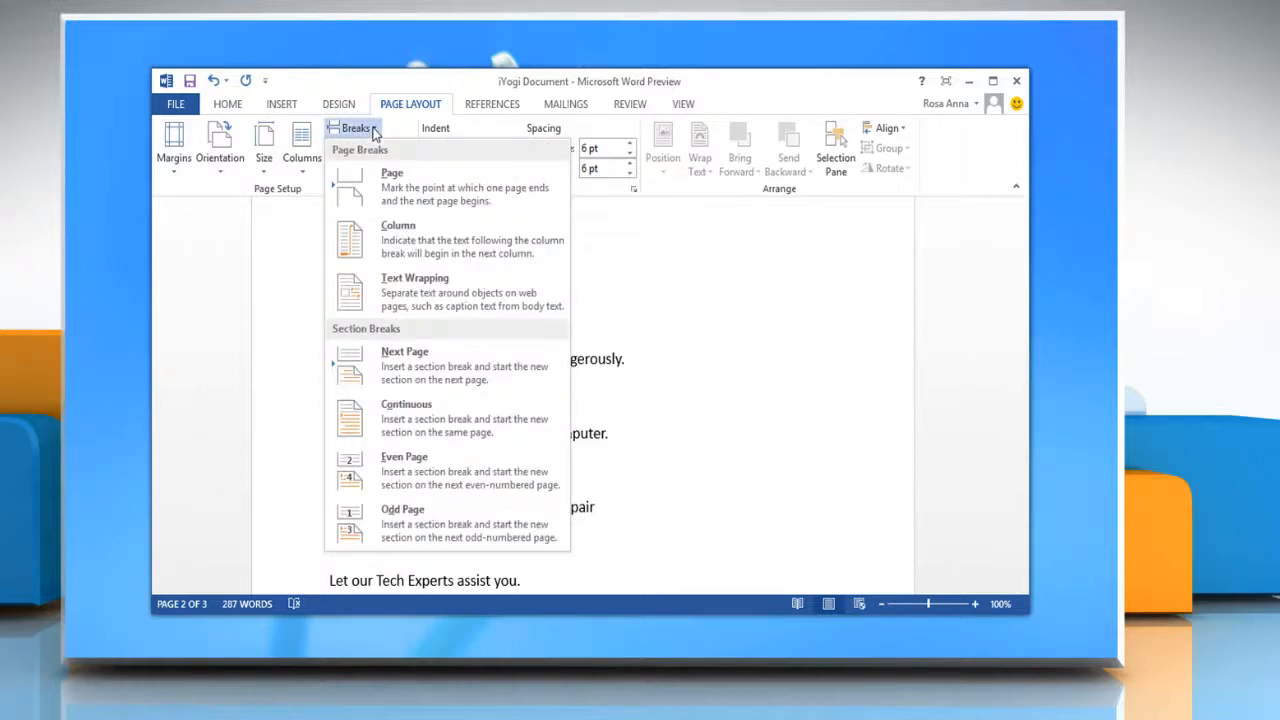
mouse_move(420, 364)
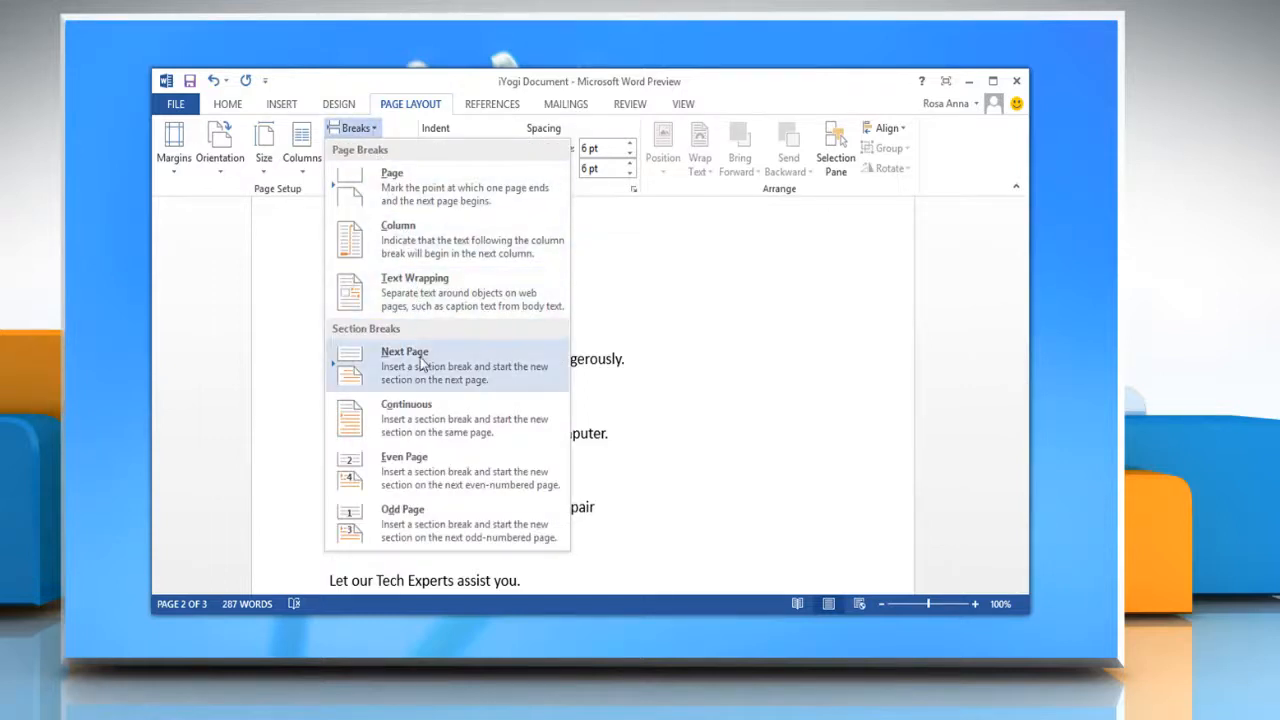
left_click(404, 364)
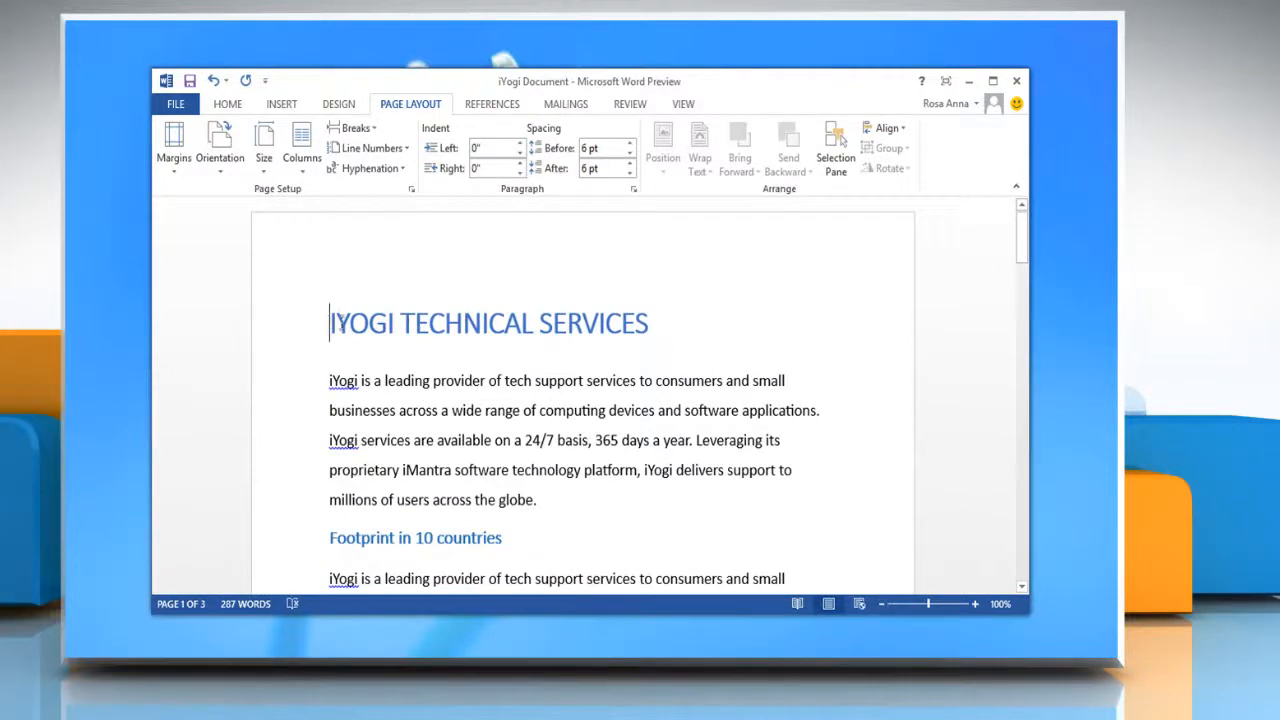
Apply the Austin header design and title it 'IYOGI DOCUMENT'.
left_click(280, 104)
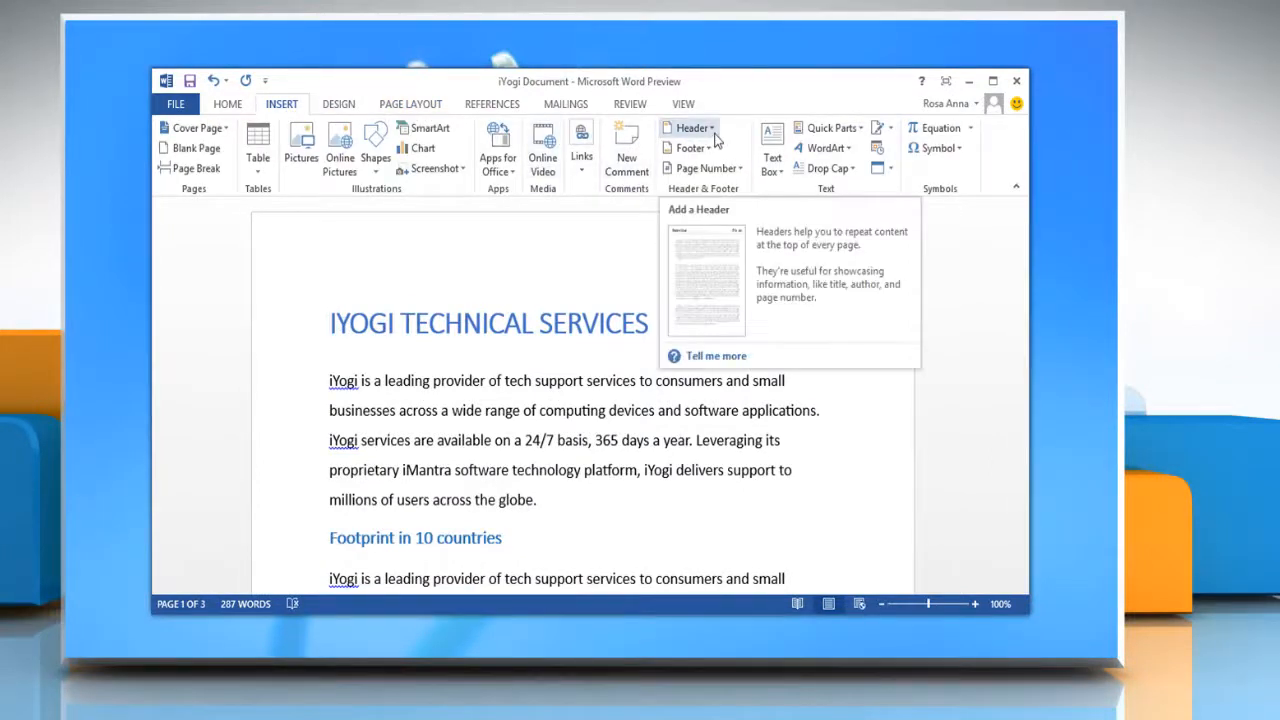
left_click(690, 128)
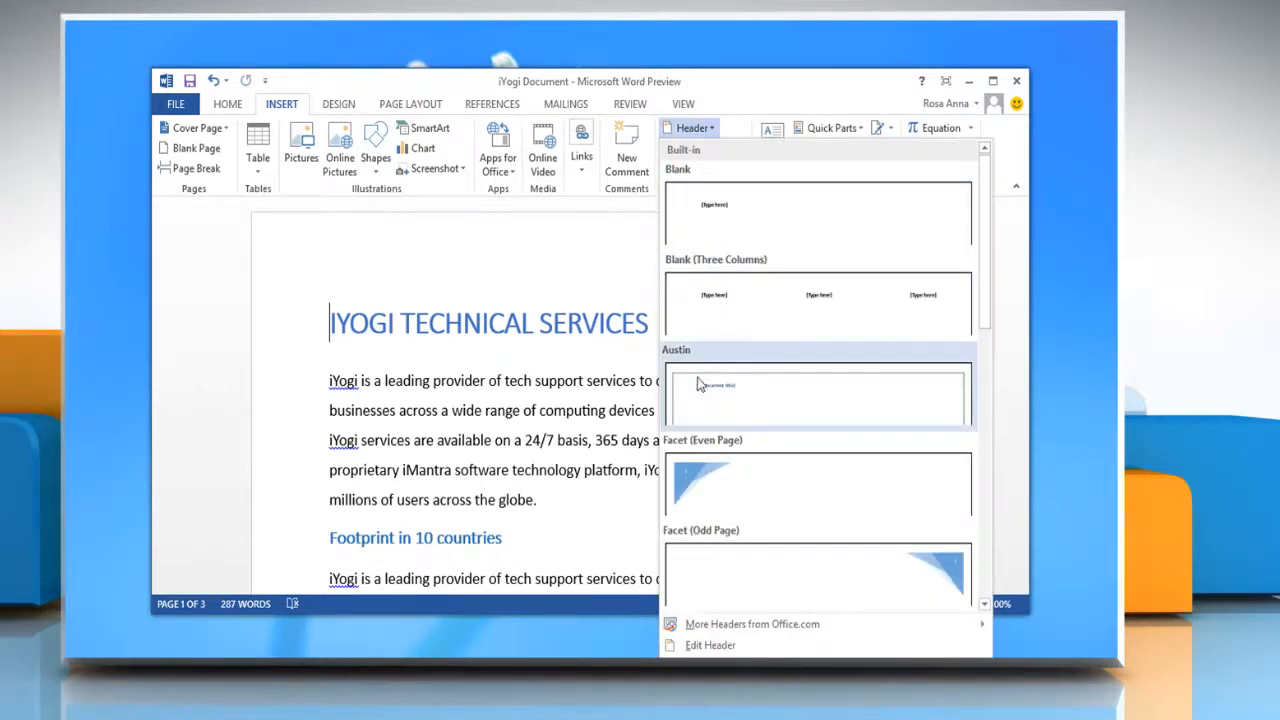
left_click(816, 396)
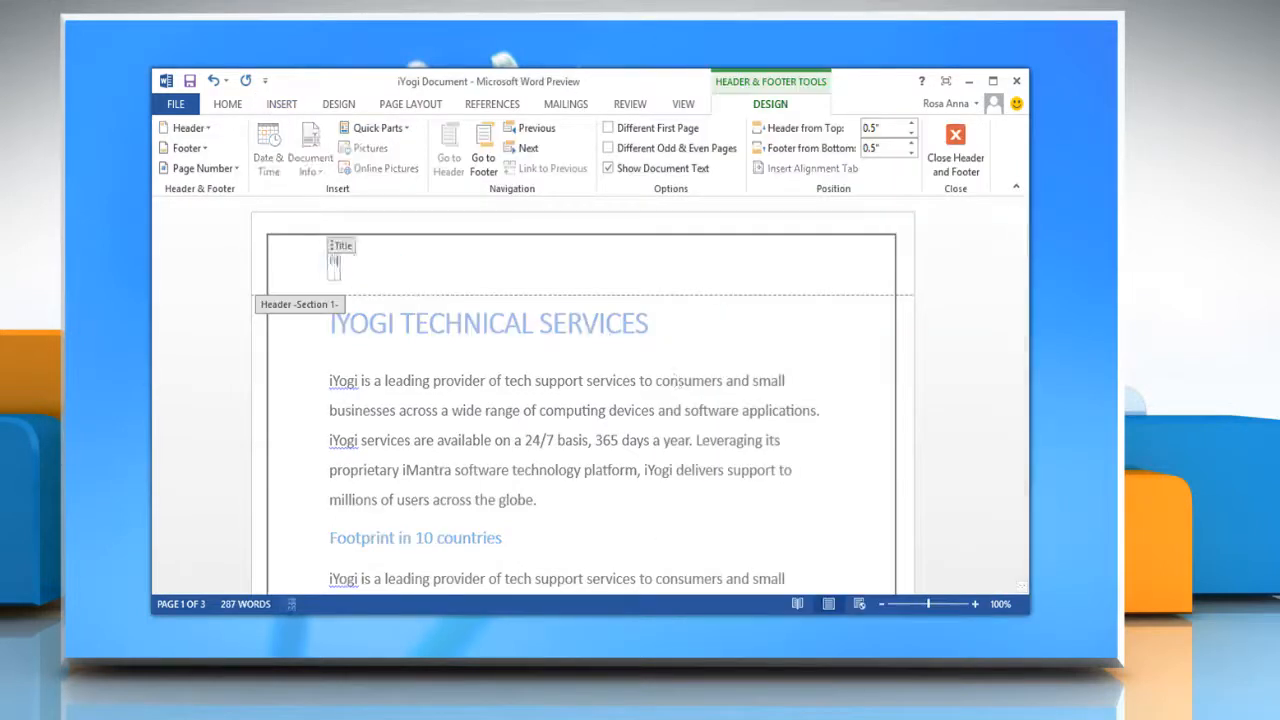
type("IYOGI DOCUMENT")
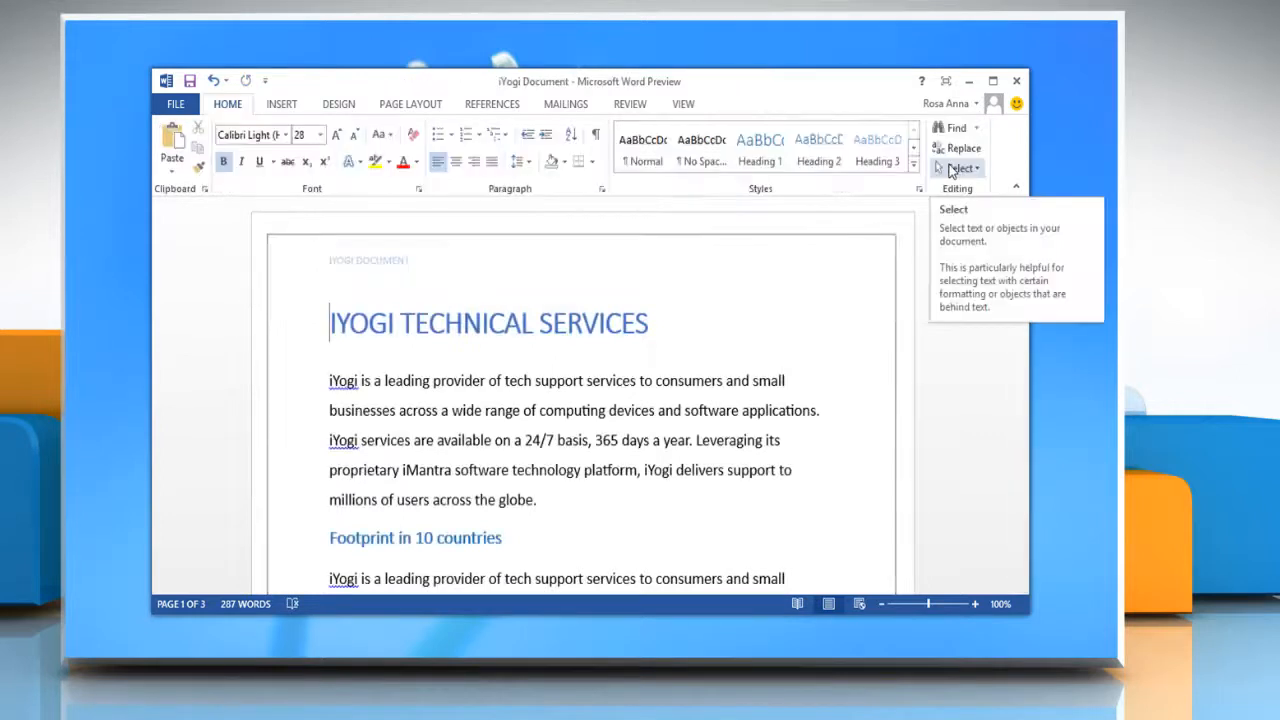
Apply the Austin footer with page number, then close header and footer editing.
left_click(280, 104)
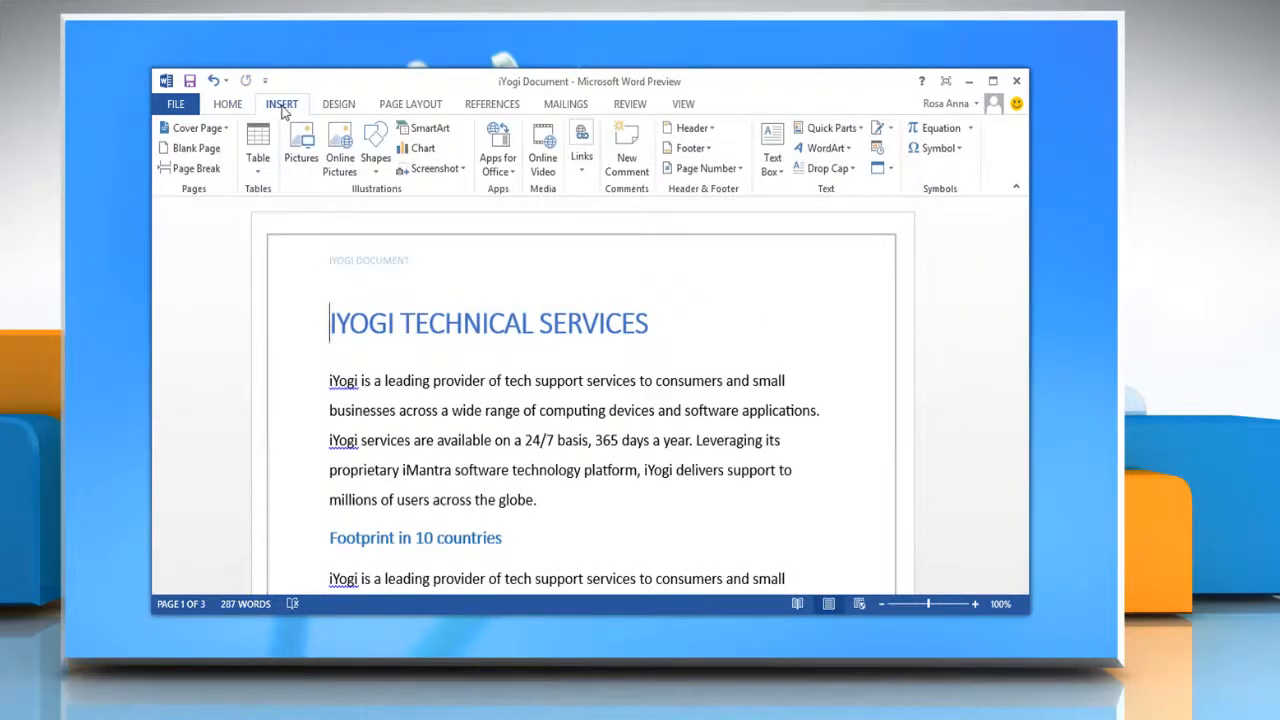
left_click(688, 148)
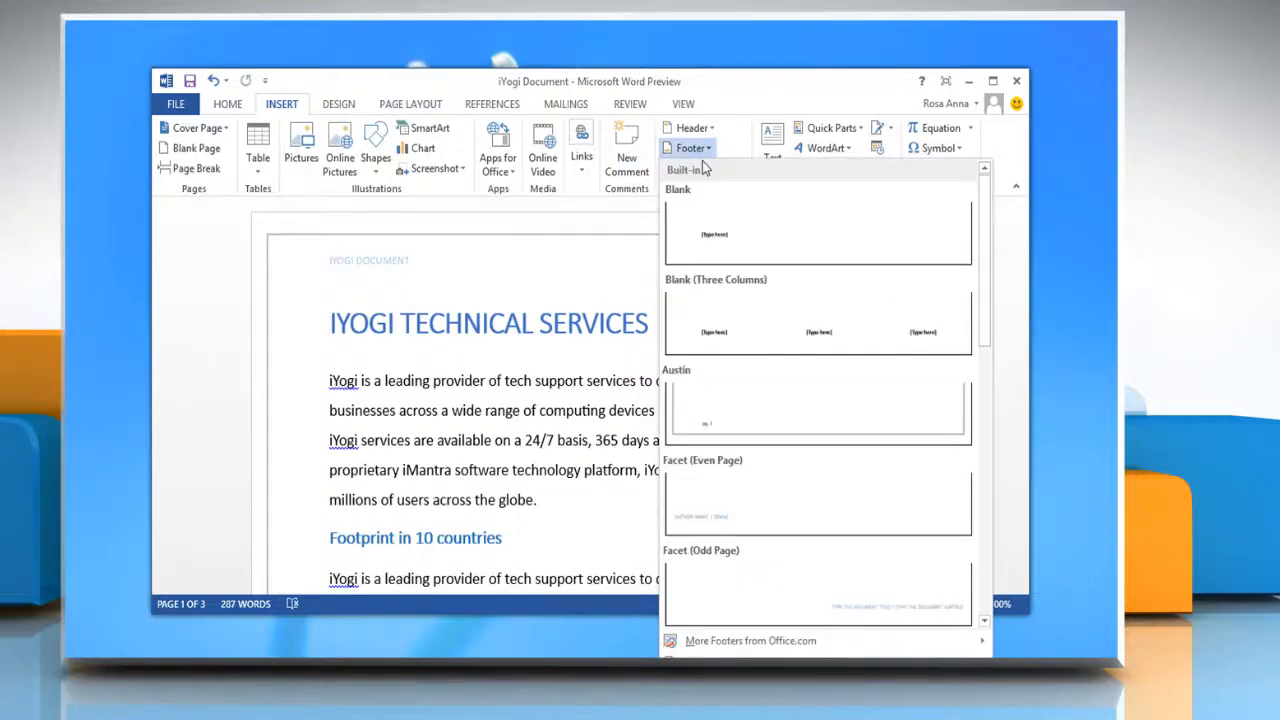
left_click(816, 224)
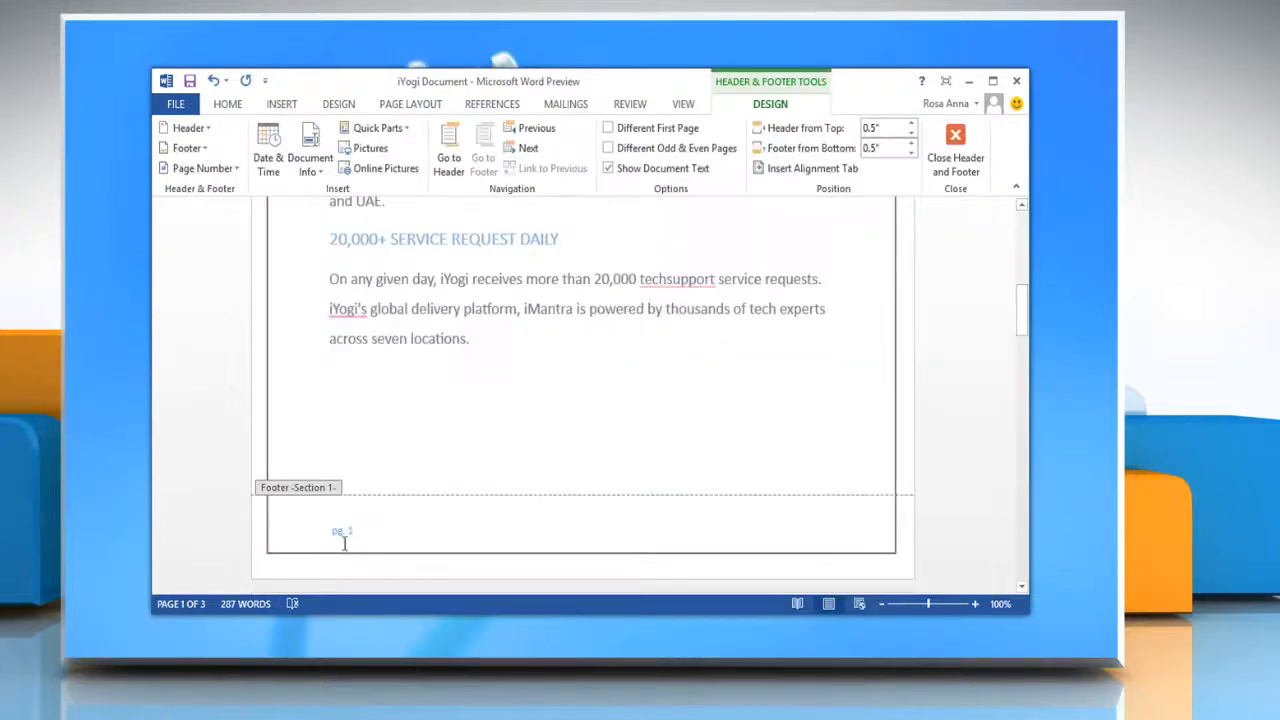
mouse_move(562, 424)
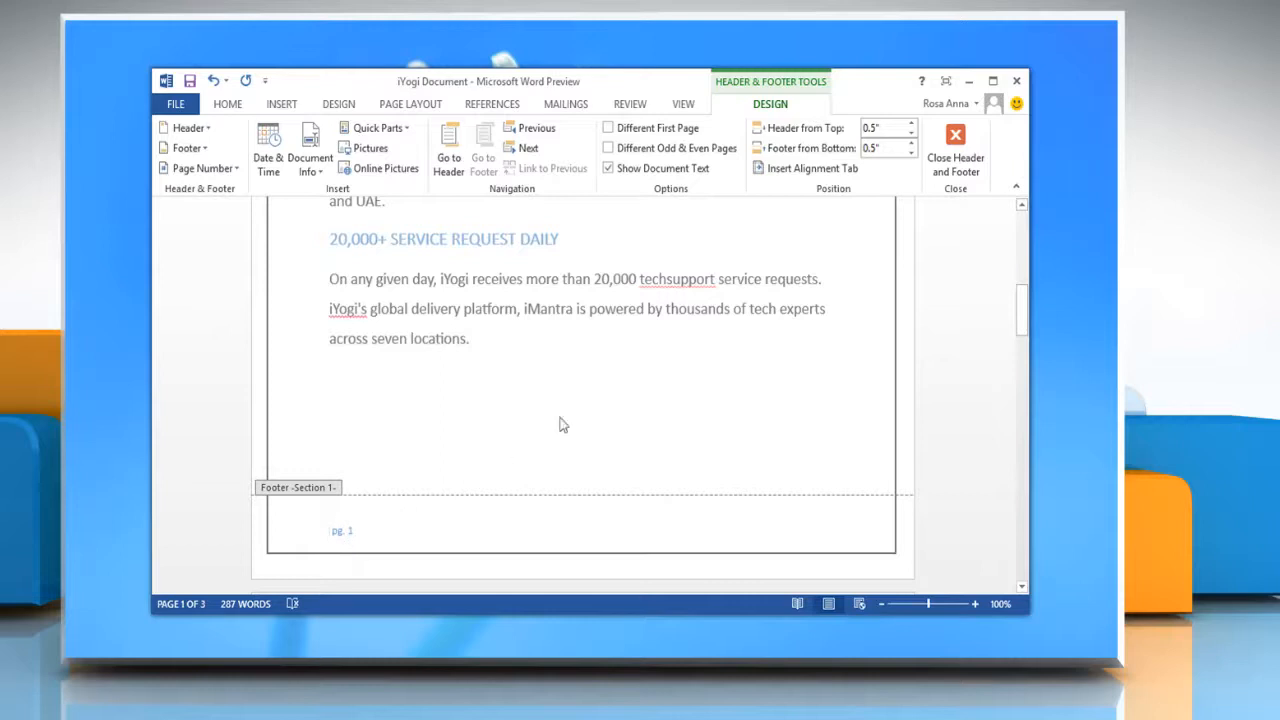
mouse_move(956, 150)
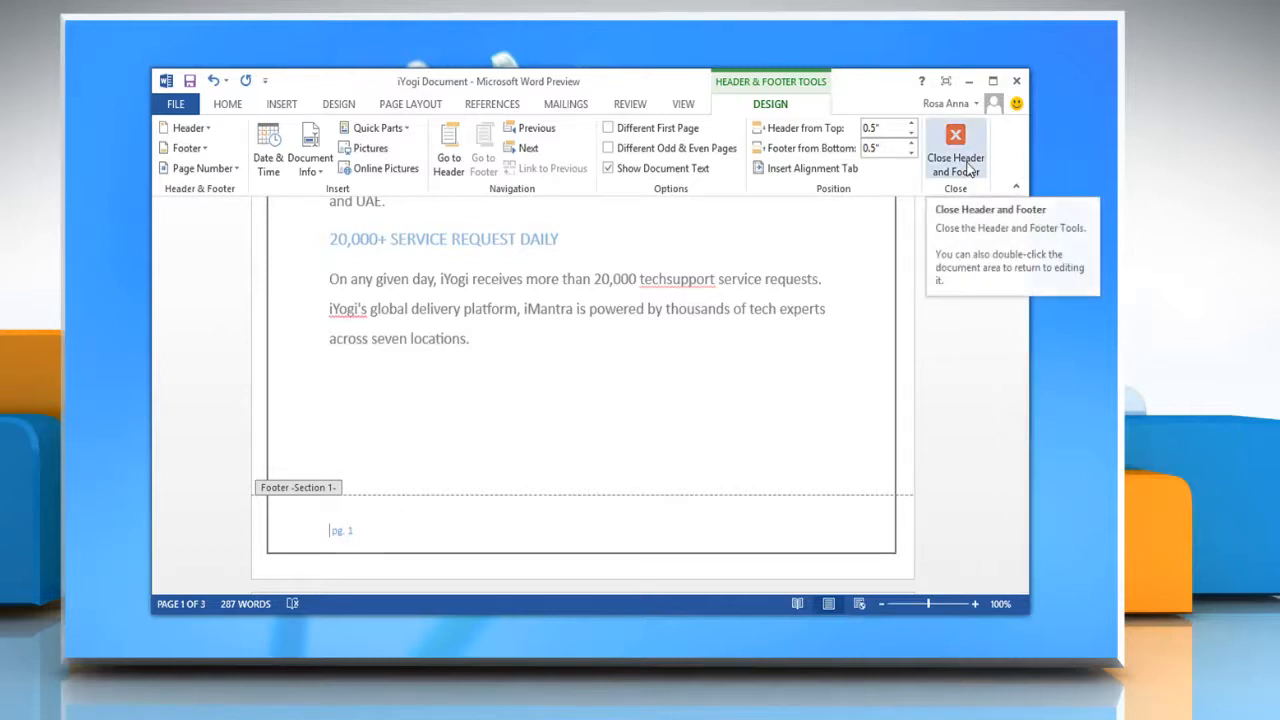
left_click(956, 148)
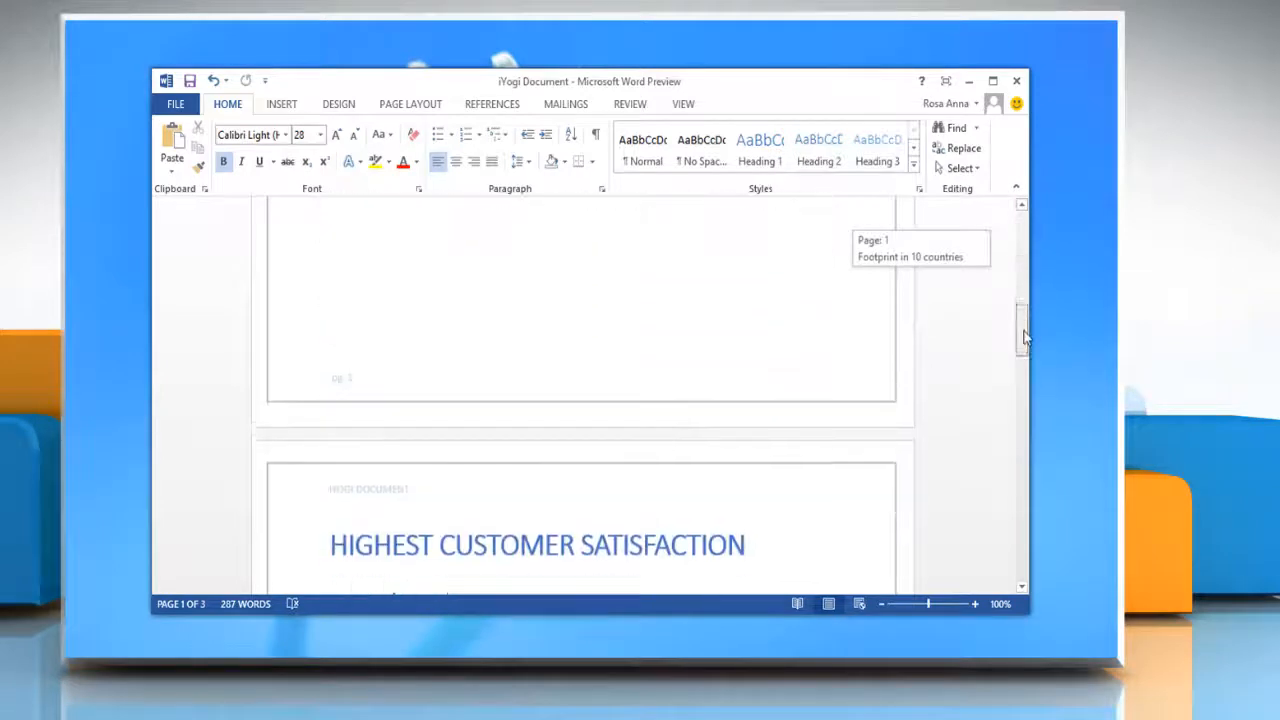
scroll("down", 3)
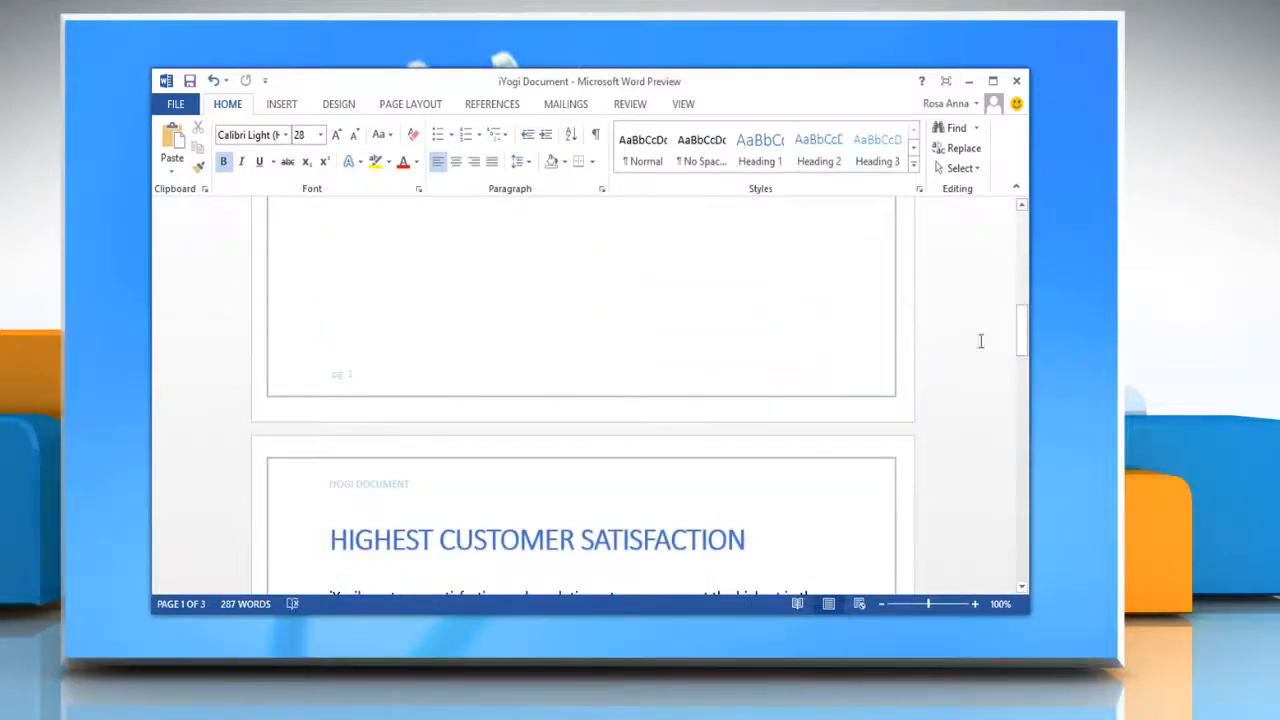